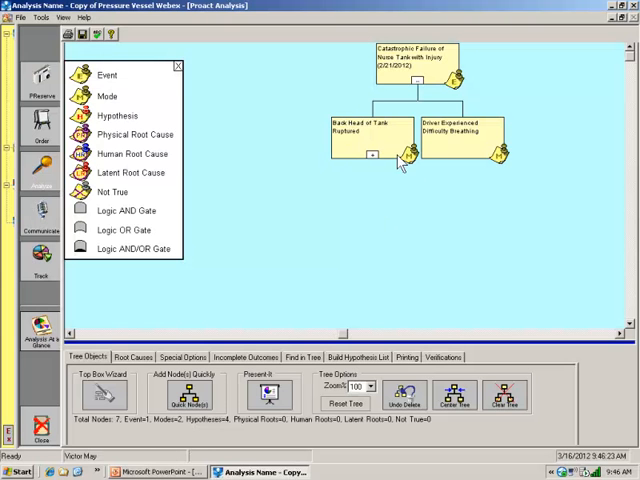
mouse_move(562, 157)
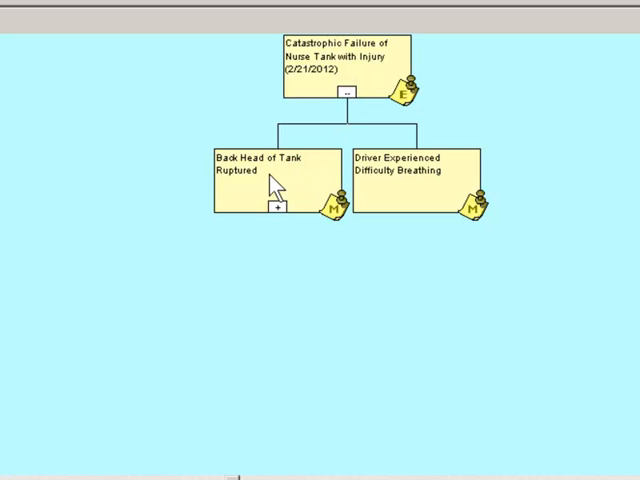
mouse_move(263, 186)
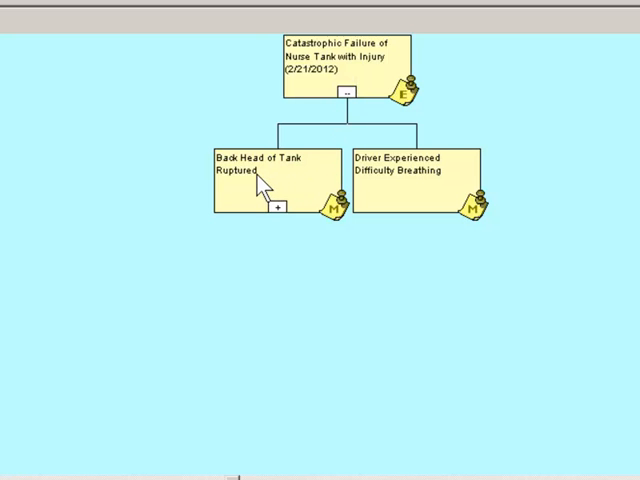
mouse_move(418, 193)
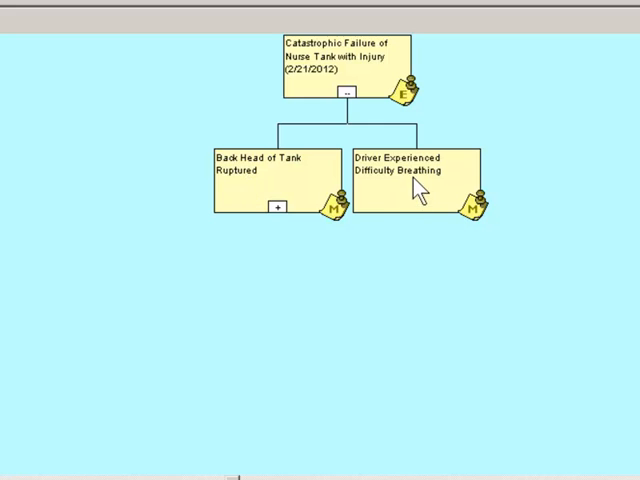
mouse_move(405, 150)
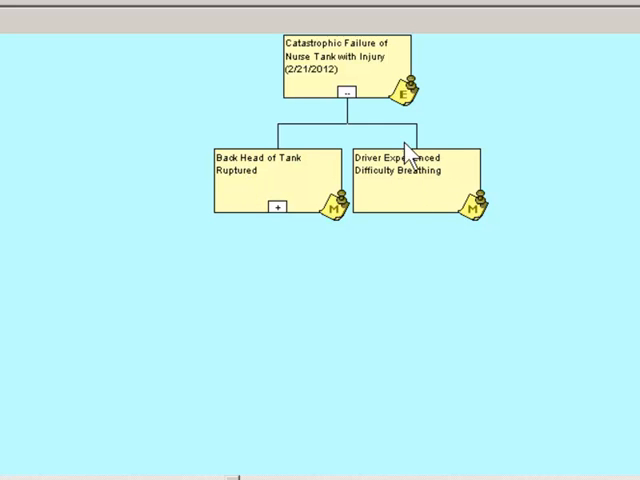
mouse_move(437, 185)
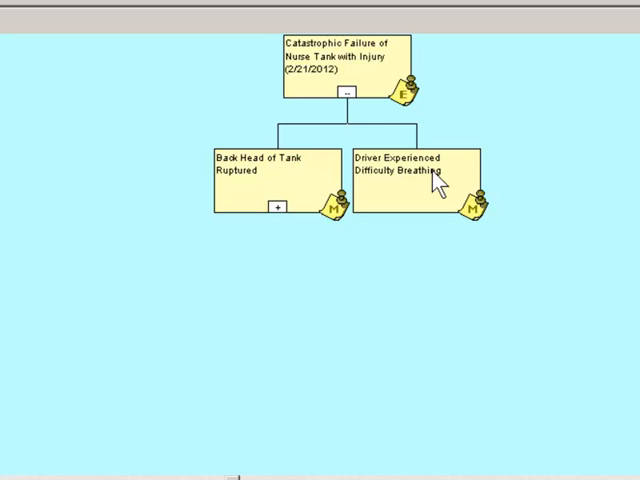
mouse_move(452, 125)
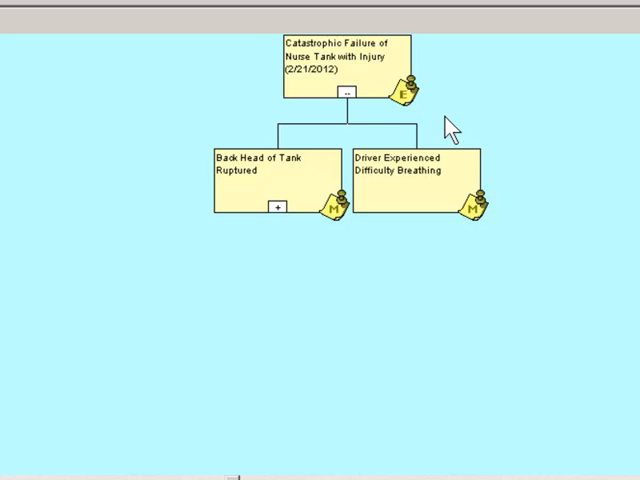
mouse_move(218, 182)
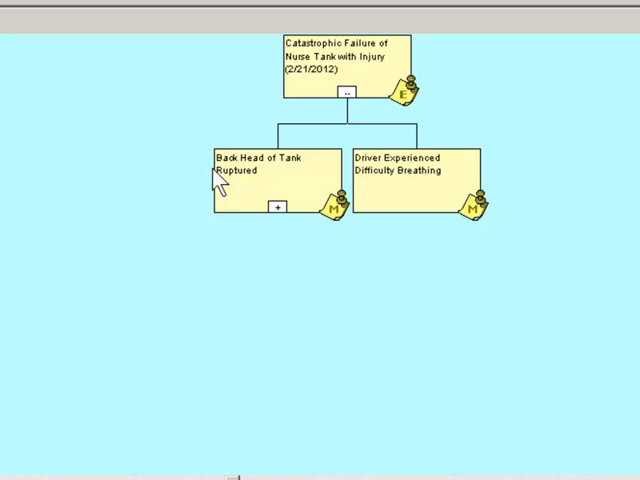
mouse_move(282, 182)
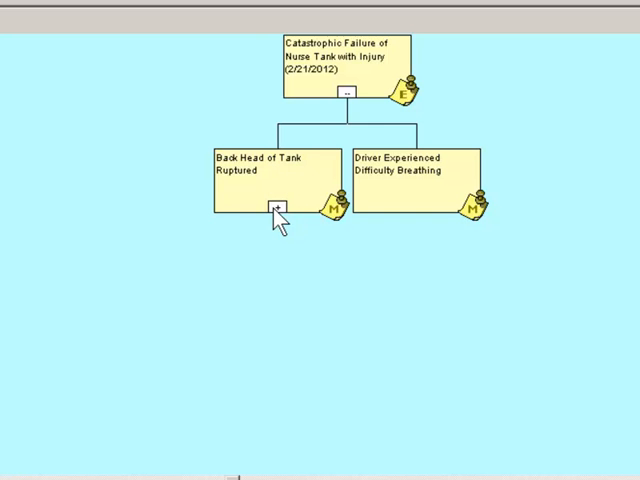
- Expand Back Head of Tank Ruptured to reveal its Overload, Fatigue, Corrosion and Erosion hypotheses
click(277, 209)
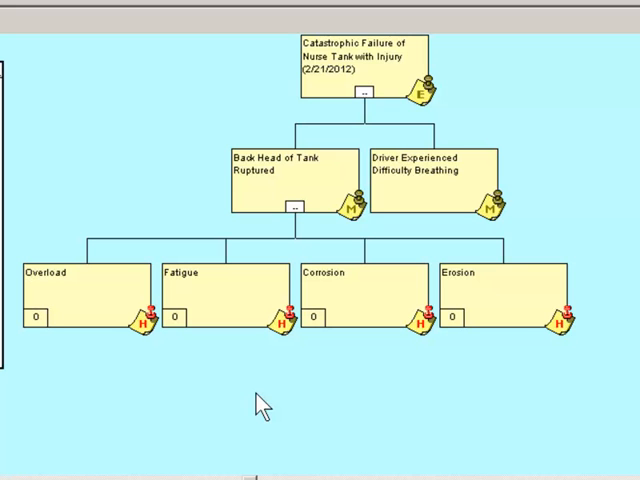
mouse_move(165, 388)
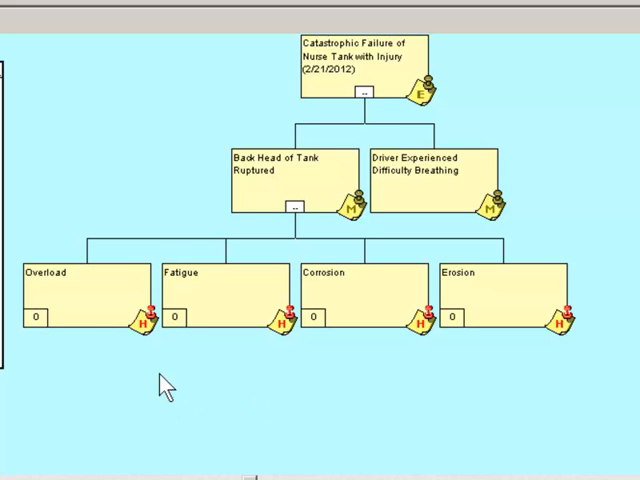
mouse_move(253, 207)
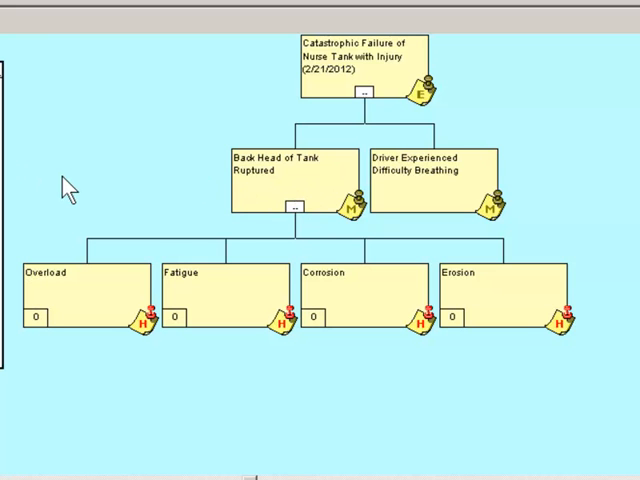
mouse_move(82, 141)
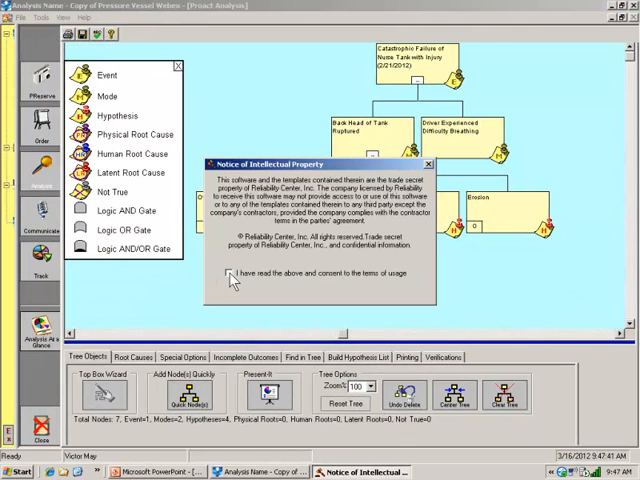
- Accept the intellectual property notice to enter the Template Lookup Tool
click(227, 273)
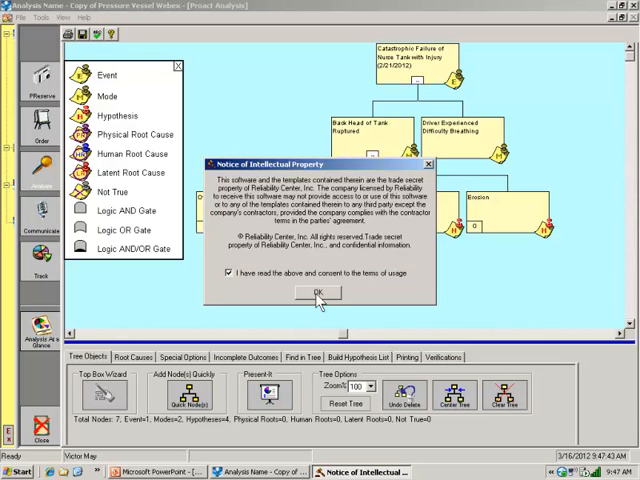
click(318, 292)
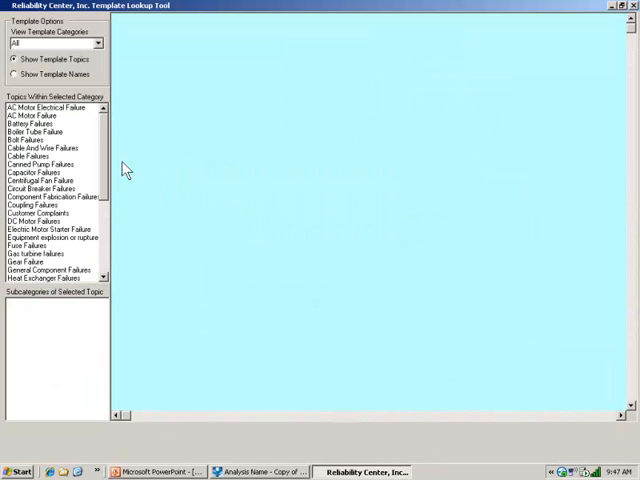
mouse_move(177, 187)
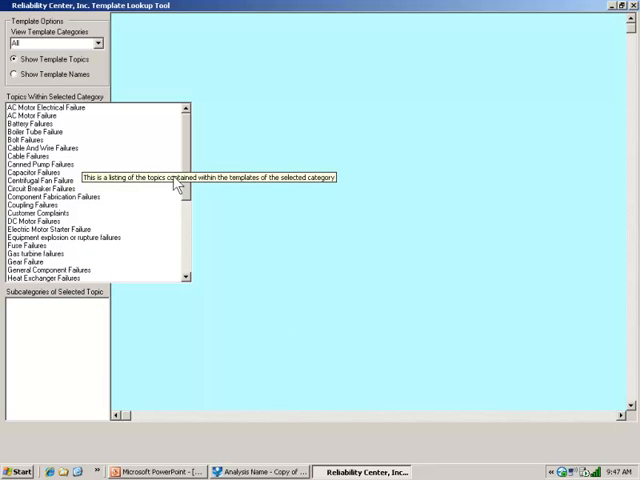
mouse_move(52, 250)
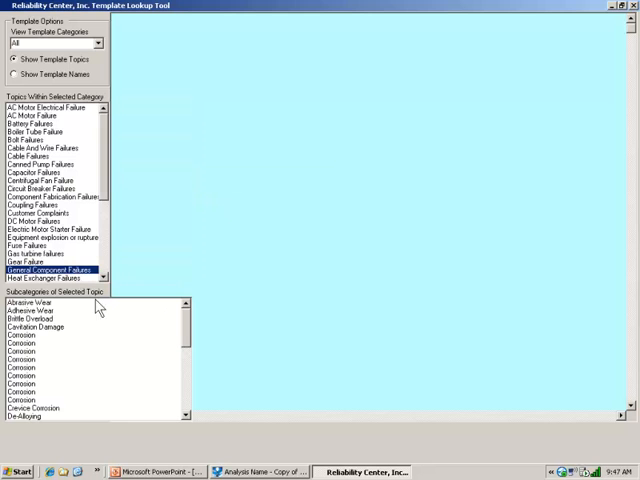
mouse_move(56, 330)
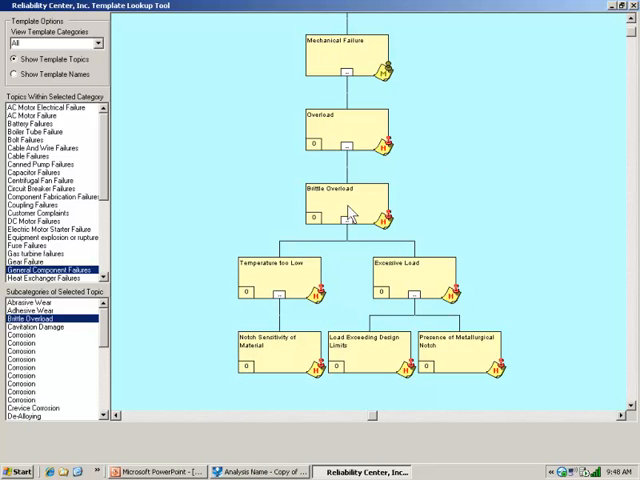
mouse_move(337, 282)
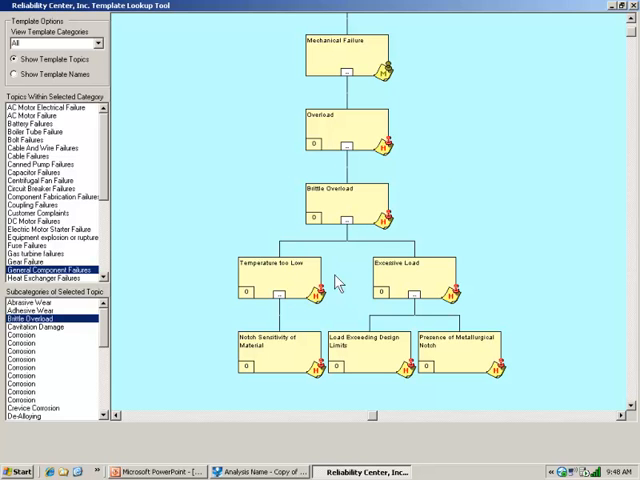
mouse_move(350, 203)
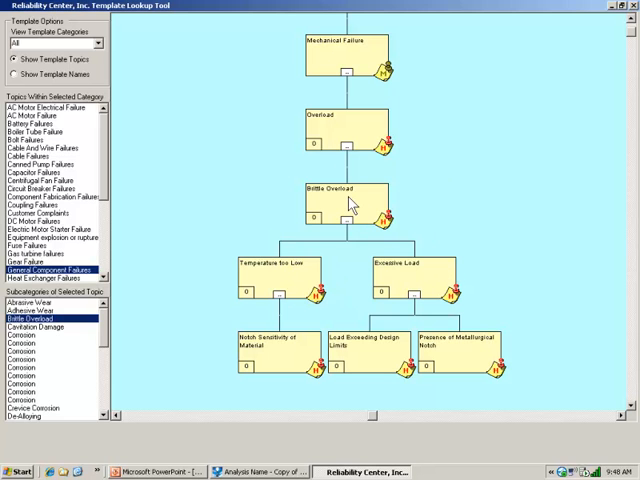
mouse_move(349, 203)
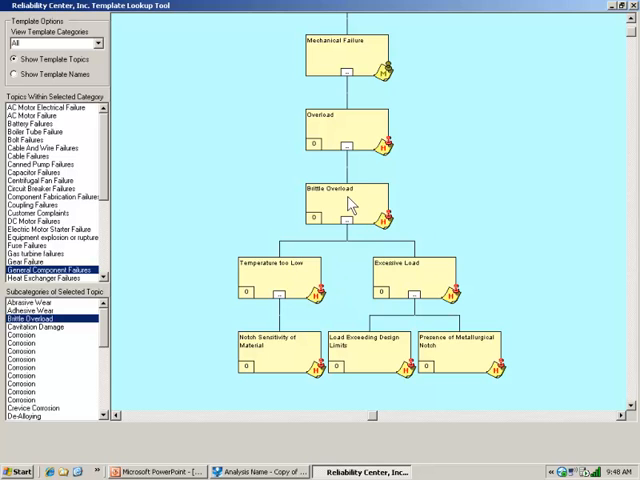
- Copy the Brittle Overload template branch and paste it under the Overload hypothesis
right_click(340, 200)
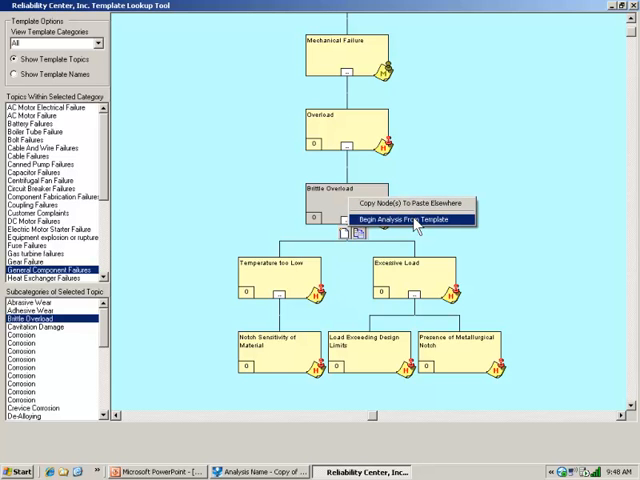
mouse_move(400, 204)
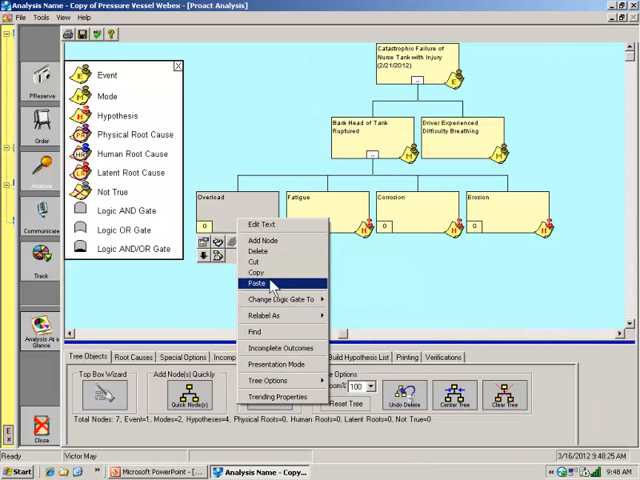
click(256, 284)
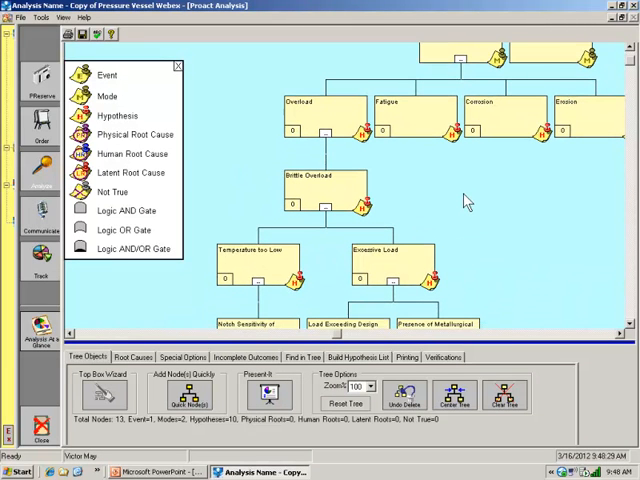
mouse_move(311, 123)
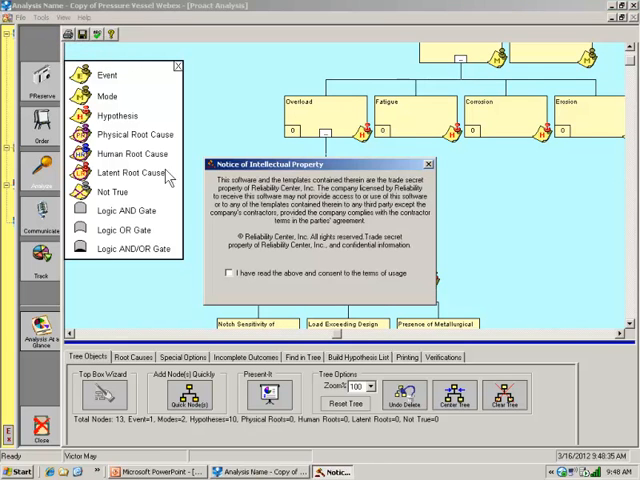
- Accept the template notice and choose General Component Failures to reach Ductile Overload
click(227, 273)
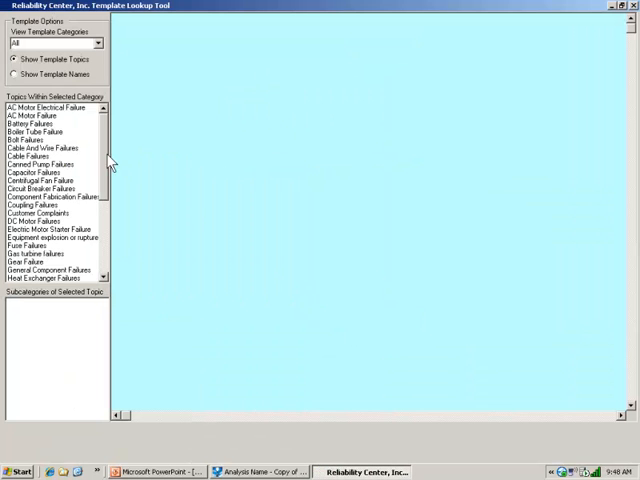
click(48, 270)
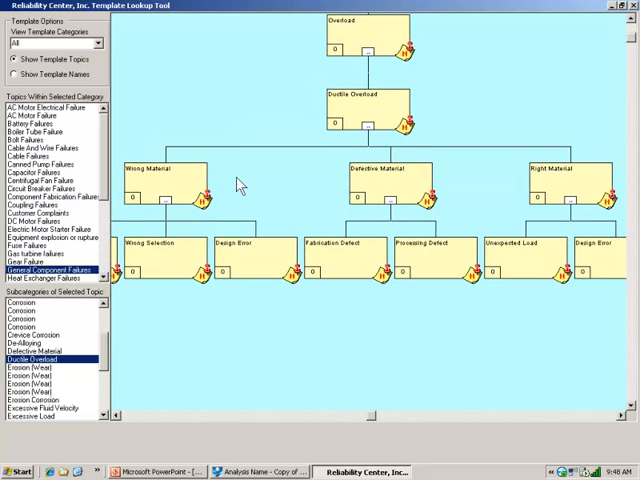
mouse_move(312, 56)
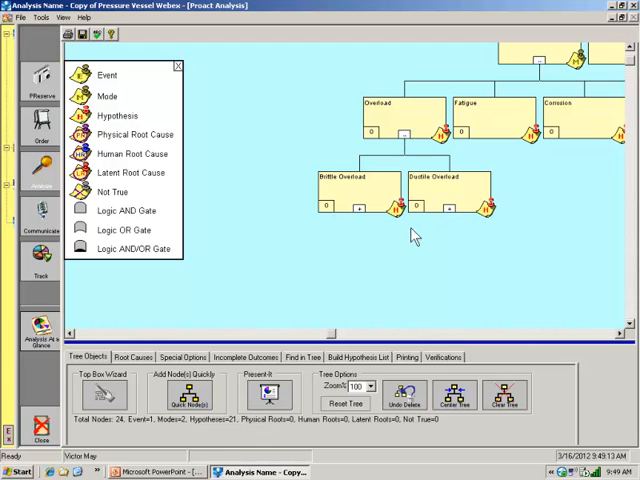
mouse_move(350, 185)
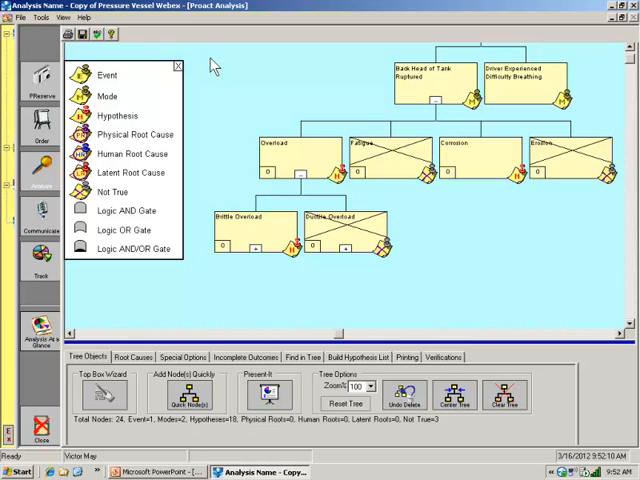
- Copy Stress-Corrosion Cracking from the General Component Failures > Corrosion template and paste it under Corrosion
click(62, 18)
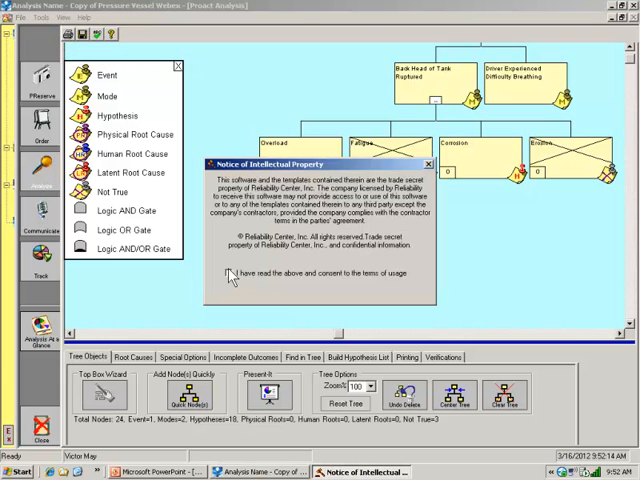
click(222, 273)
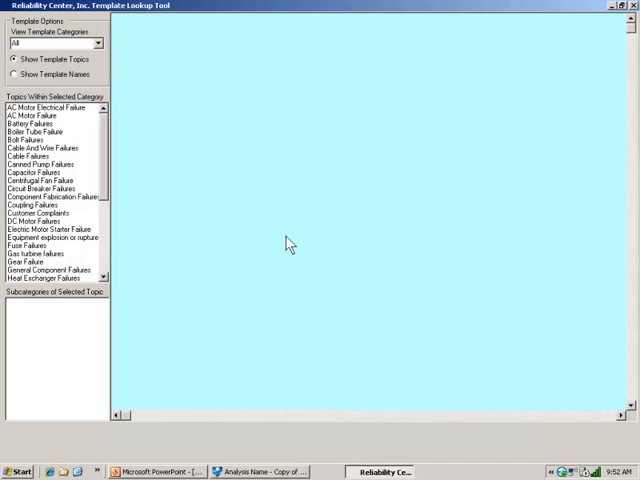
mouse_move(85, 220)
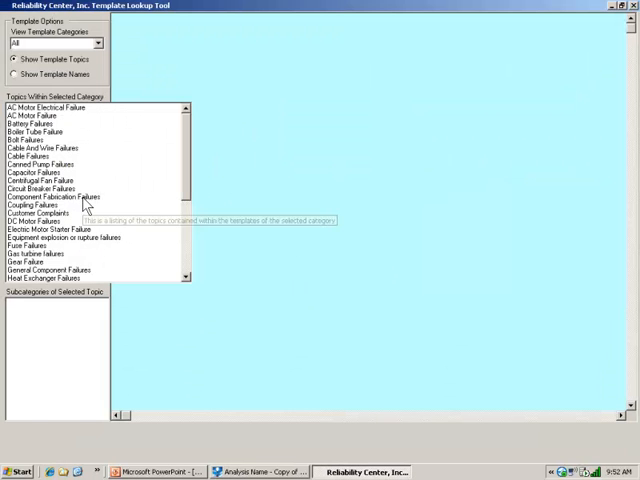
click(60, 197)
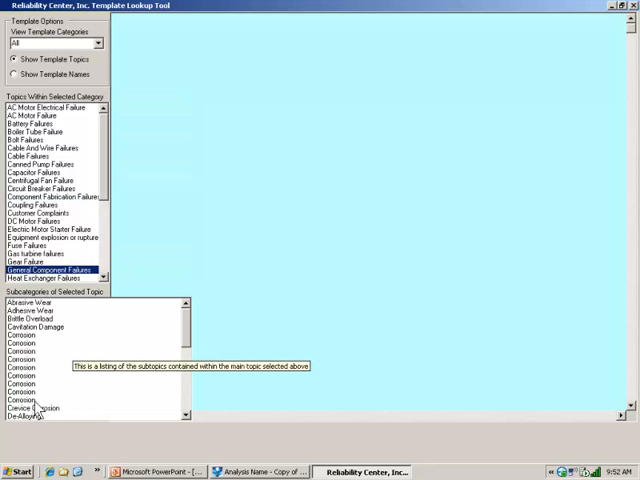
click(24, 344)
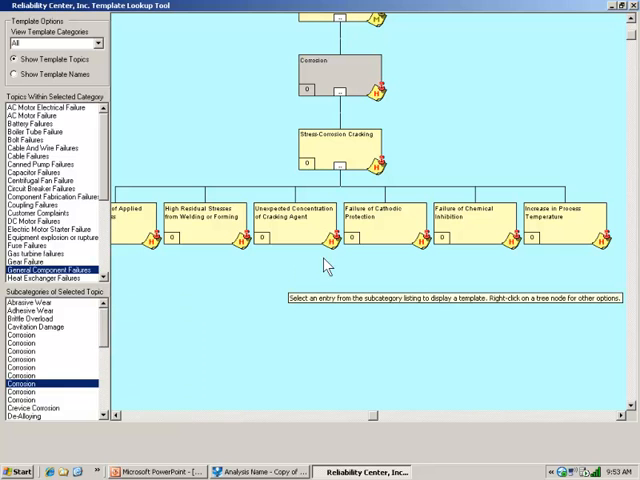
mouse_move(353, 148)
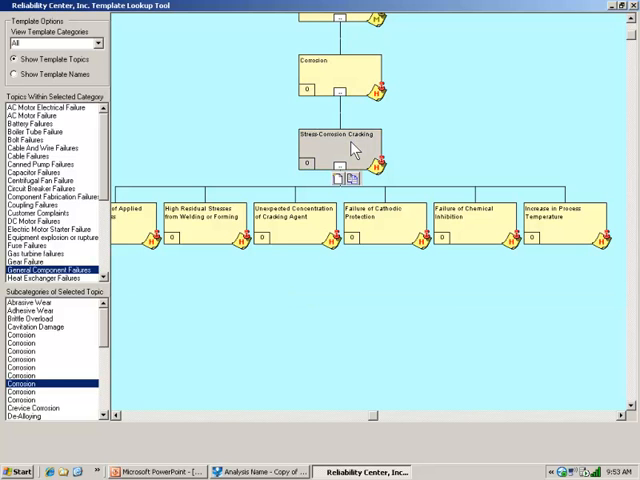
right_click(345, 150)
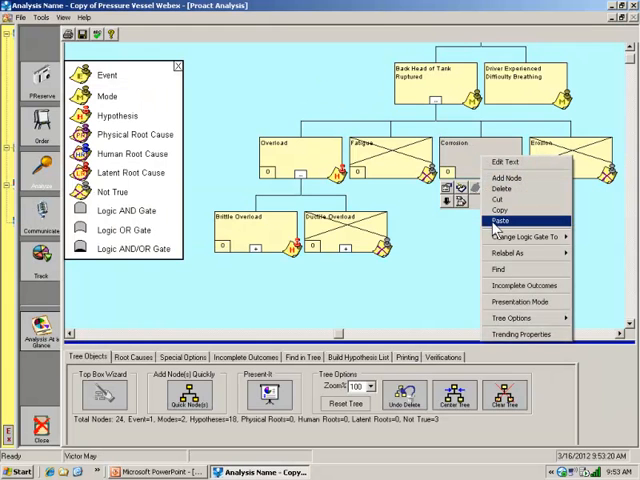
click(502, 220)
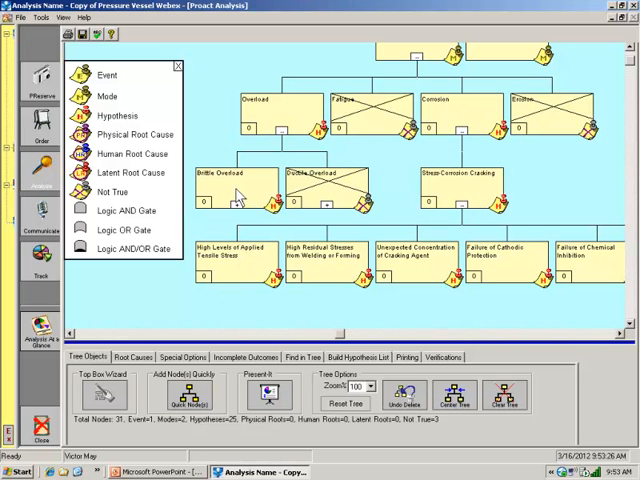
mouse_move(455, 195)
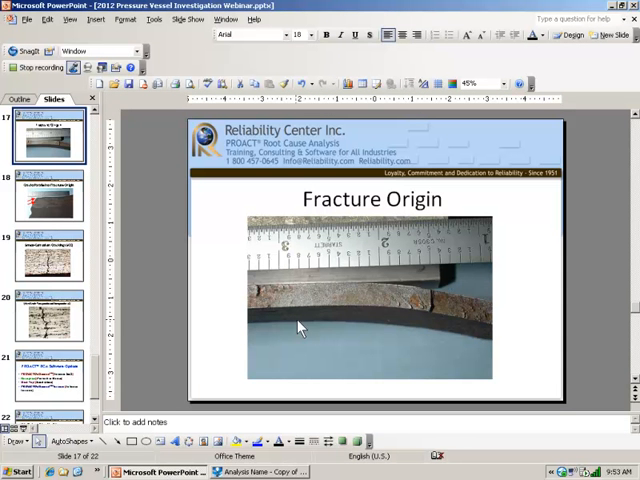
mouse_move(370, 324)
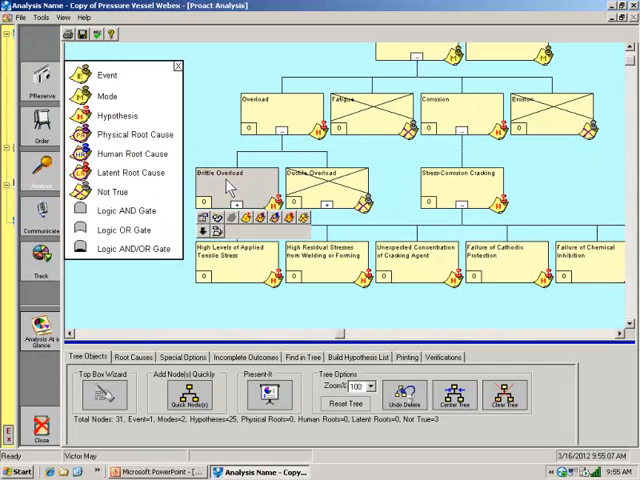
mouse_move(305, 220)
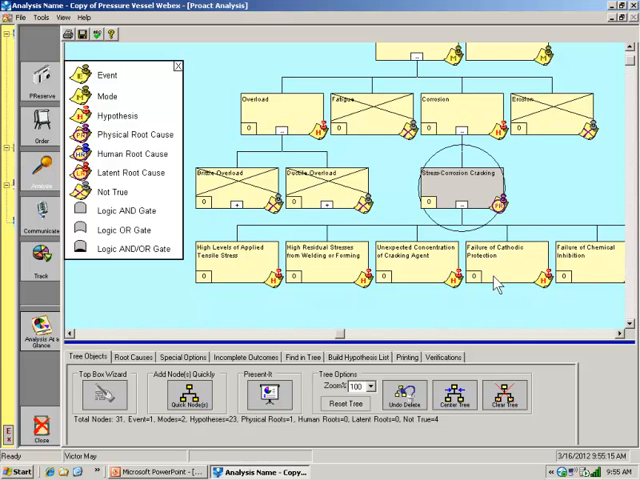
mouse_move(461, 310)
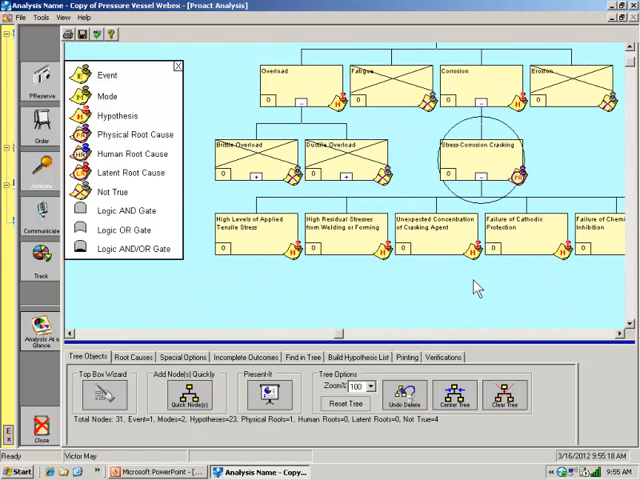
mouse_move(307, 253)
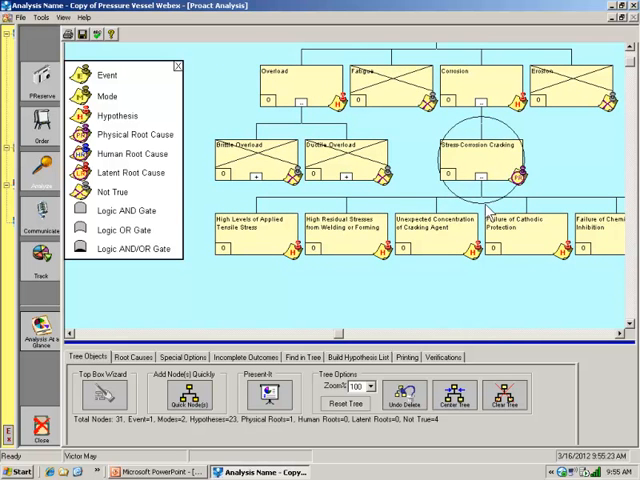
mouse_move(270, 235)
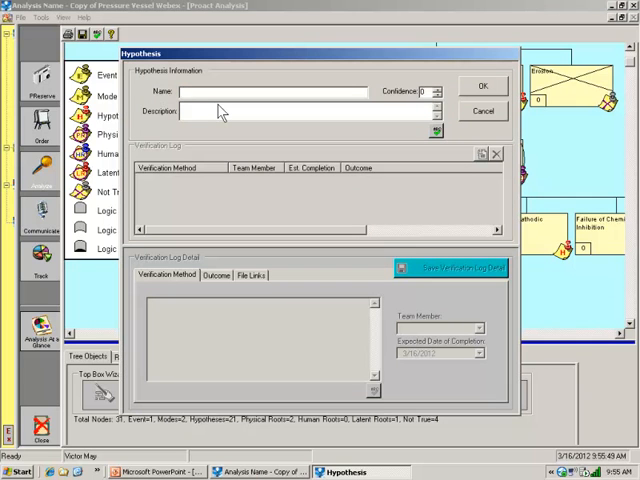
- Name the new hypothesis 'External Impact Damage', fixing typos, and confirm it
text(Extel)
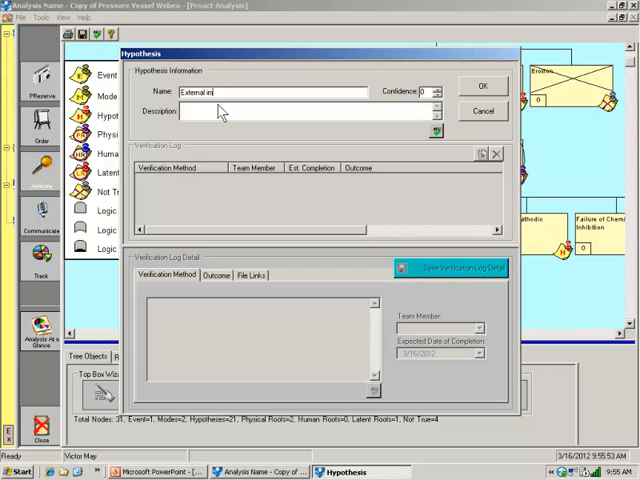
text(pact Damag)
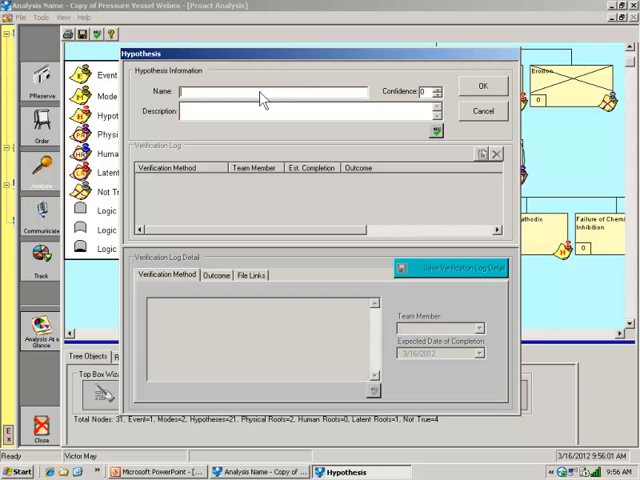
text(Ed)
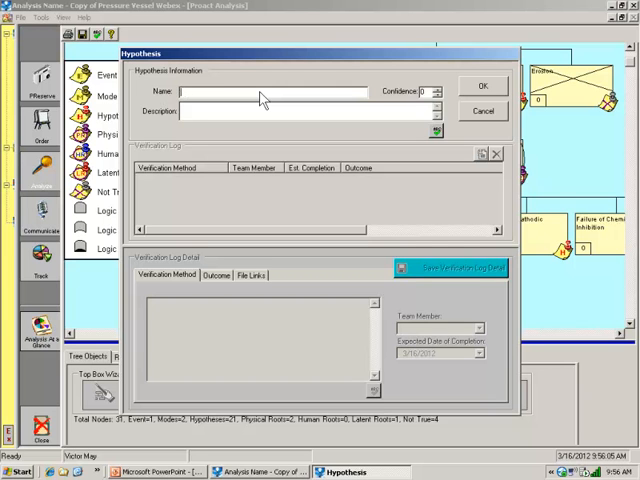
text(Extere)
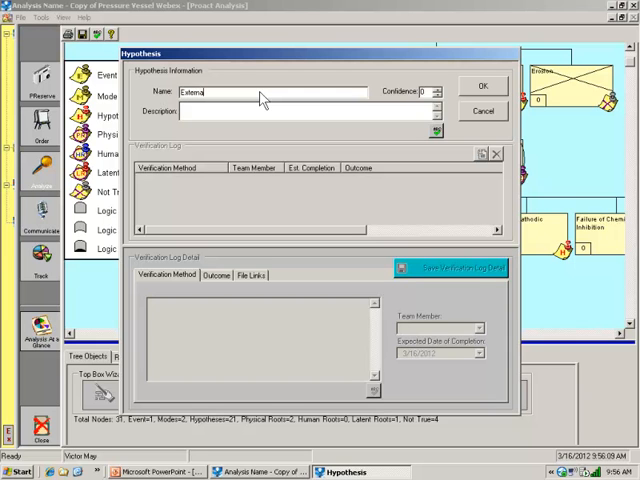
key(BackSpace)
text(l Impact)
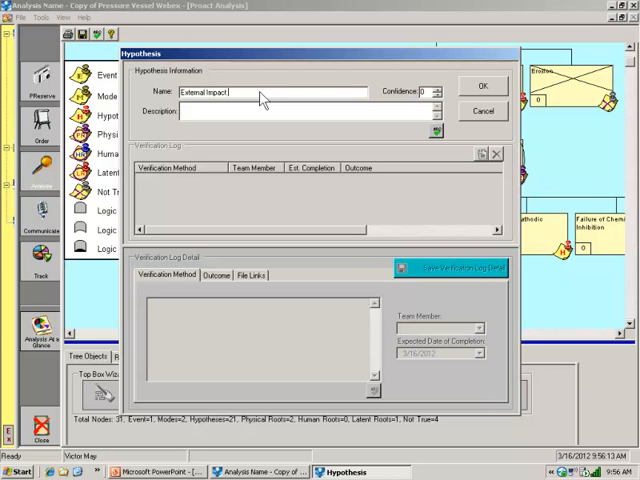
text(Damage)
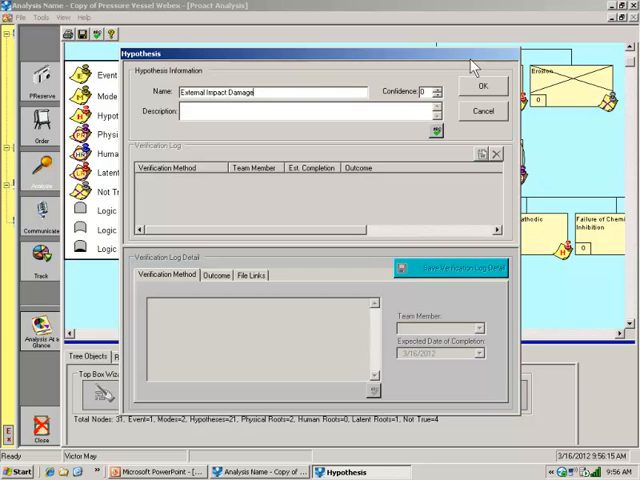
click(483, 87)
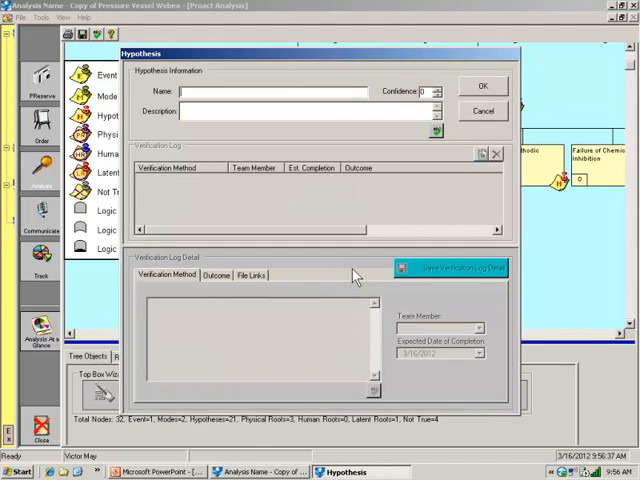
- Name the new node 'Decision Not to Repair Tank' and confirm it
text(Decision No)
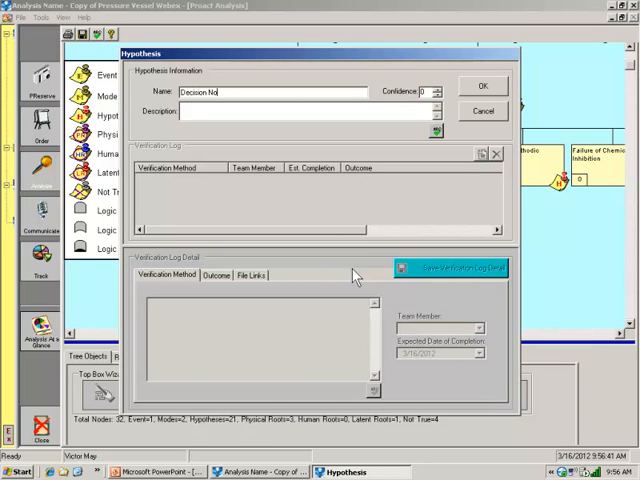
text(t to Repa)
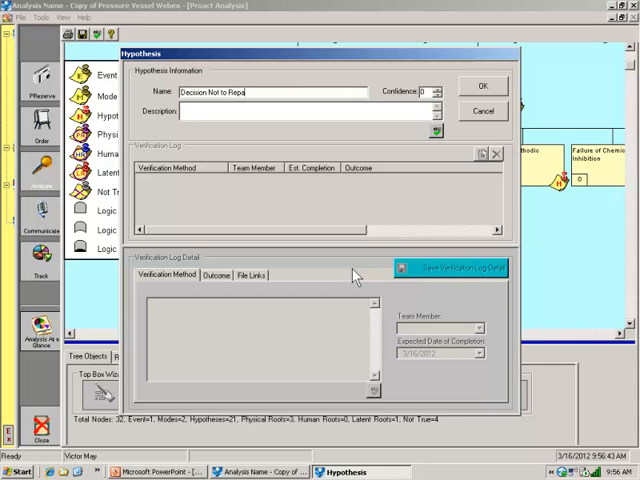
text(ir Tank)
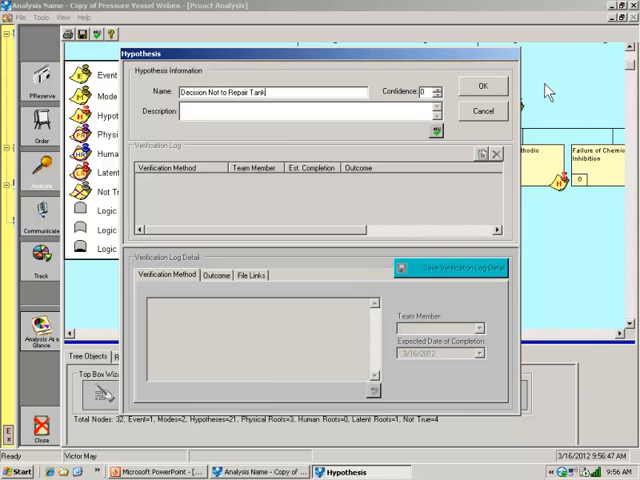
click(483, 85)
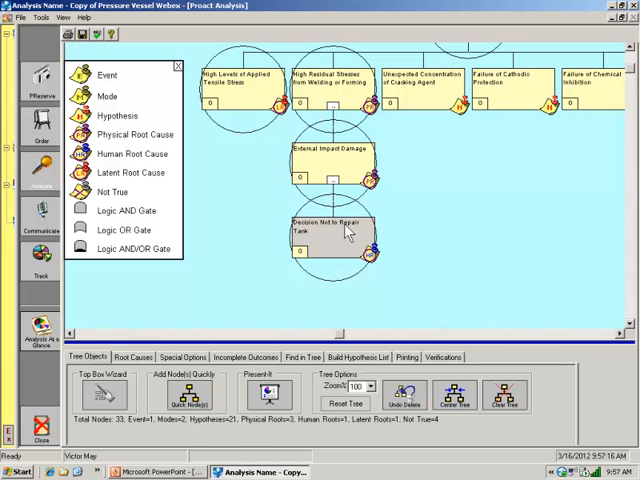
mouse_move(355, 365)
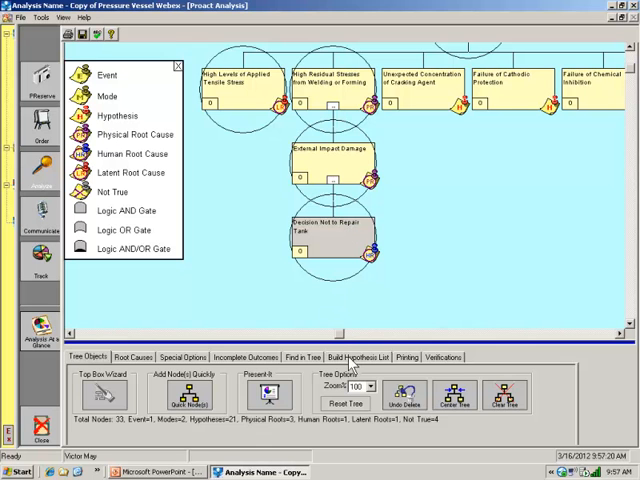
- Enter latent-root hypotheses such as No Written Inspection Procedure in the hypothesis list builder
click(356, 357)
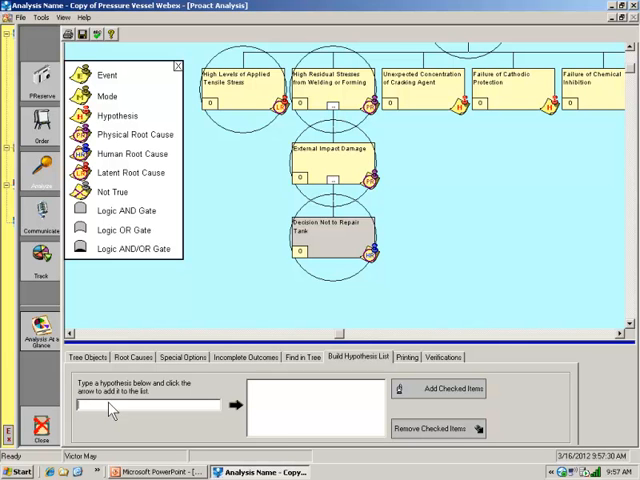
text(Belief that tank was O.)
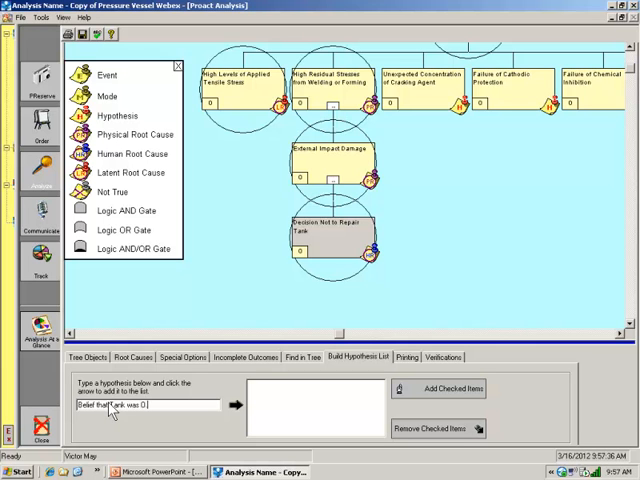
text(K. Due to Prio)
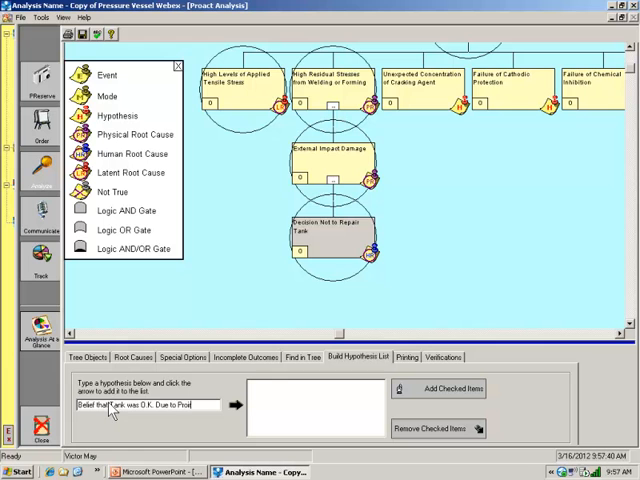
click(235, 405)
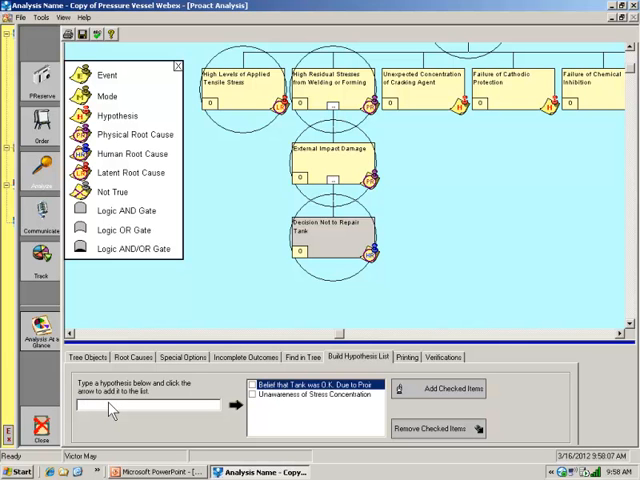
text(No Written)
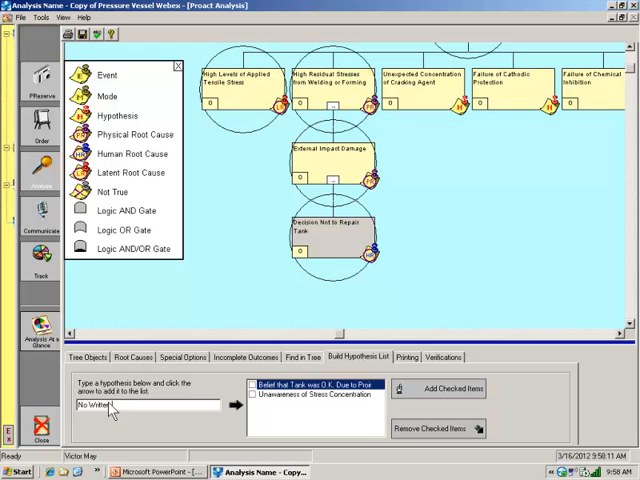
text(Procedure)
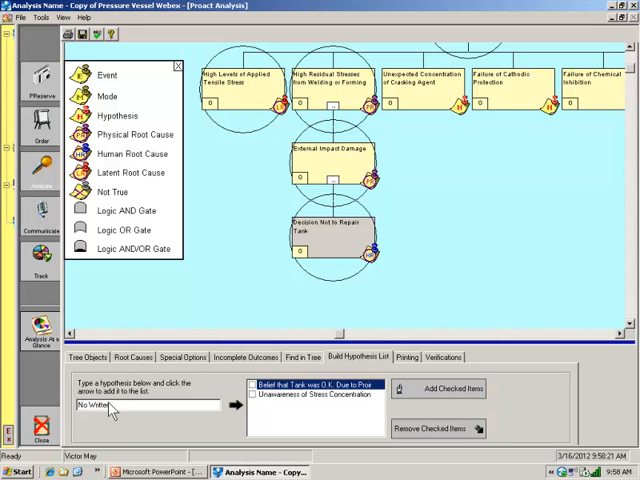
text(Inspection P)
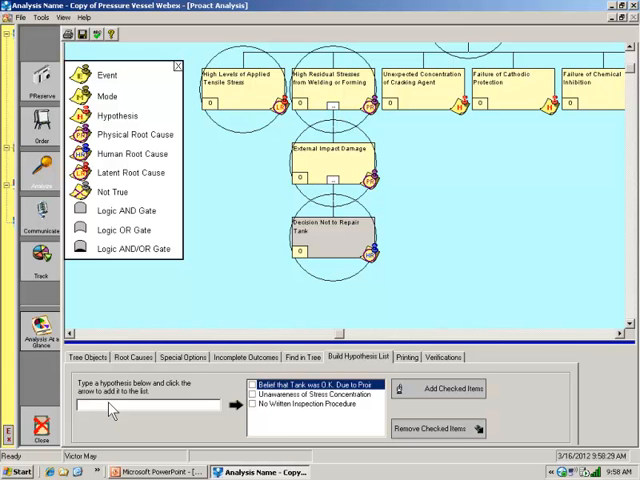
text(No Firm)
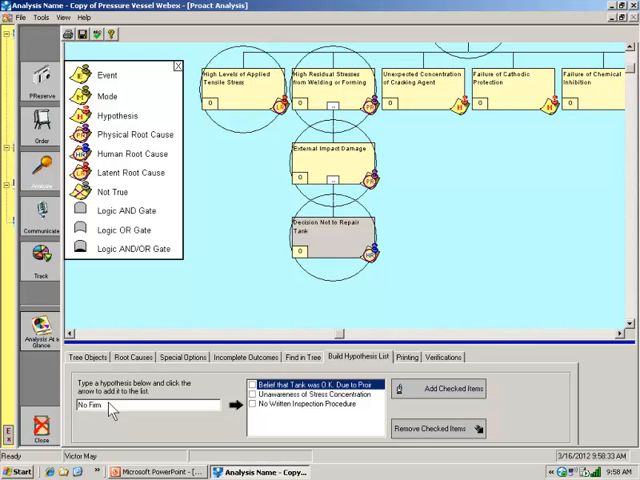
text(Recol)
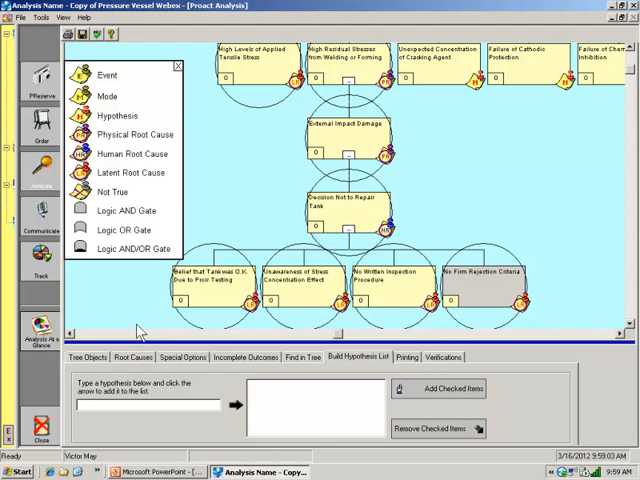
- Enable Show Path to Failure in Special Options and scroll through the highlighted tree
click(183, 357)
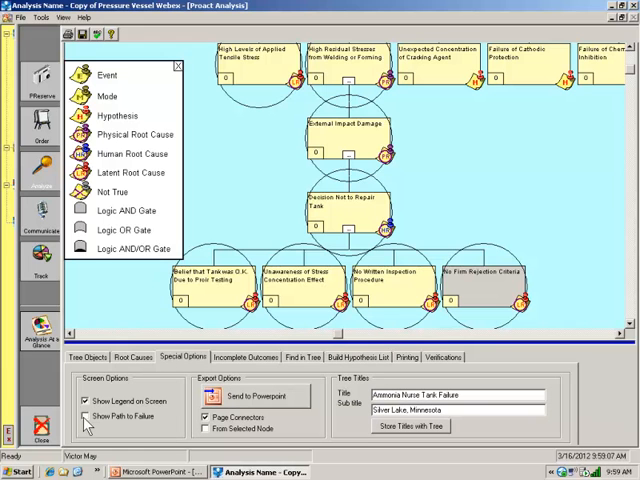
click(84, 416)
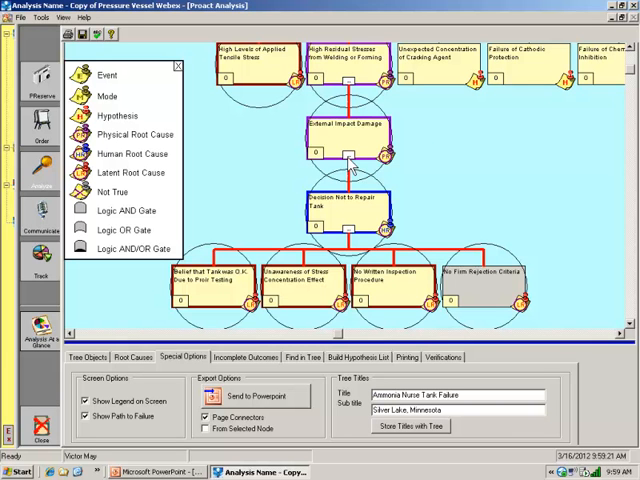
mouse_move(427, 150)
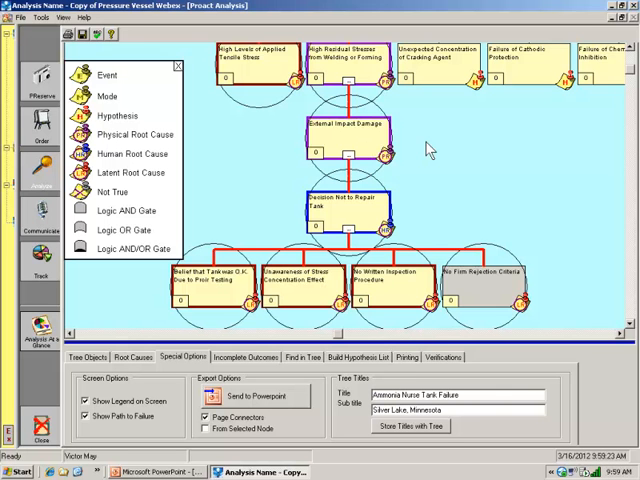
scroll(up, 3)
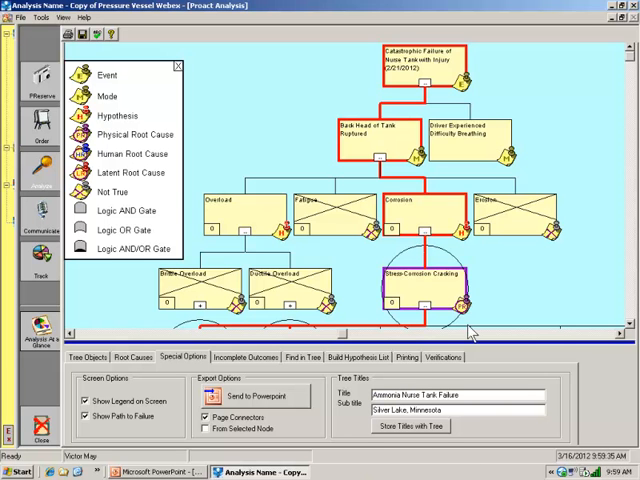
scroll(down, 3)
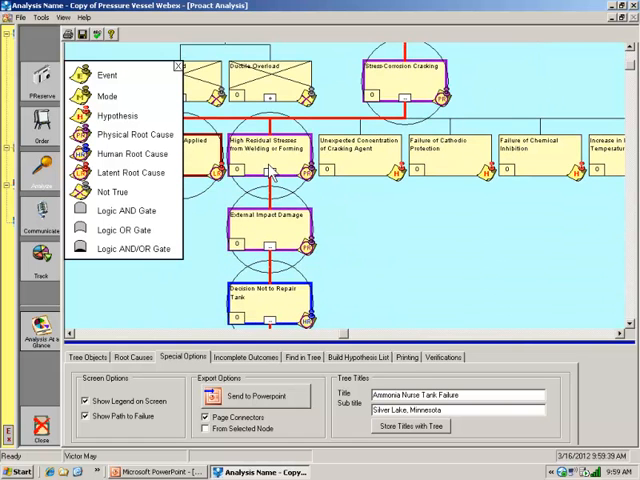
mouse_move(297, 225)
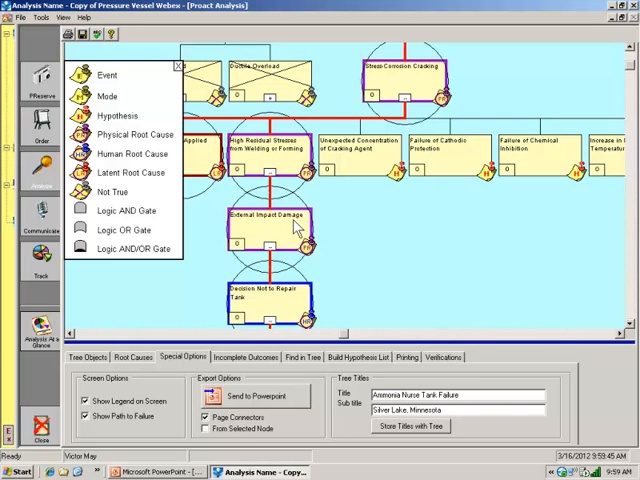
mouse_move(337, 291)
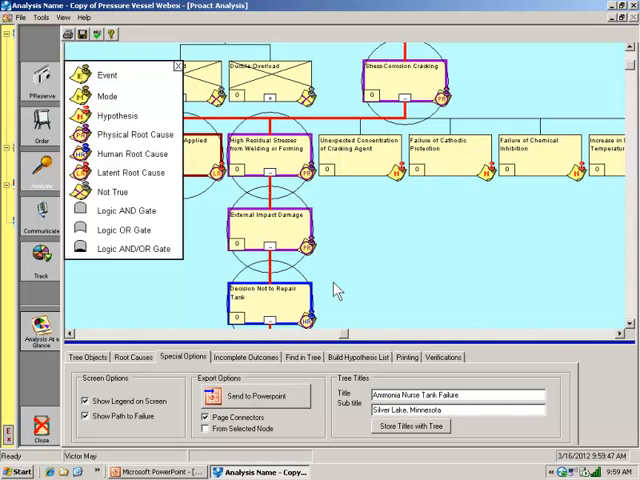
scroll(down, 3)
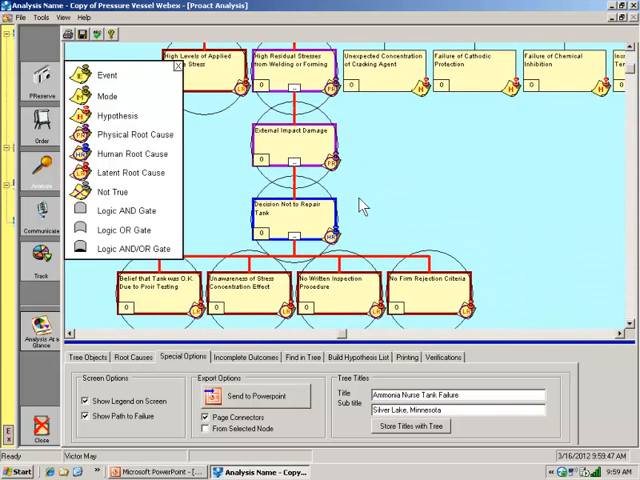
scroll(up, 3)
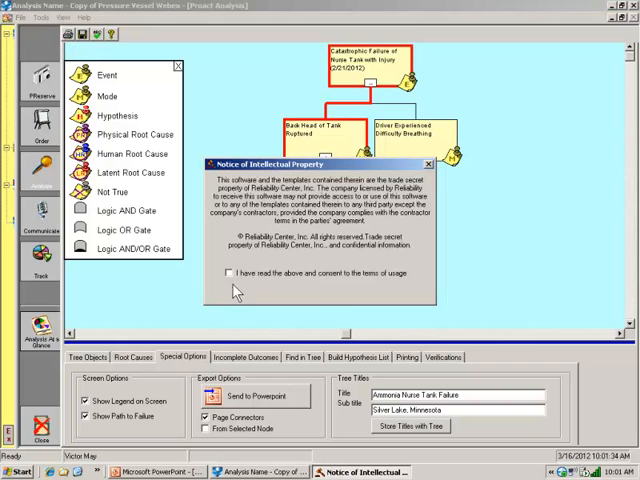
- Accept the notice and copy the Injury Error > Exposure To Vapor template branch
click(228, 273)
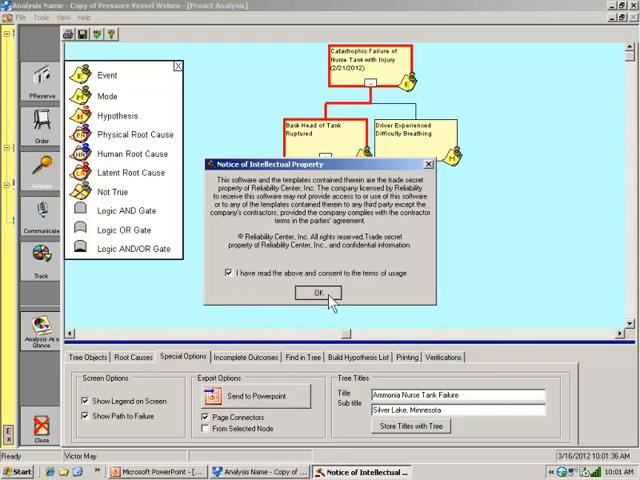
click(318, 293)
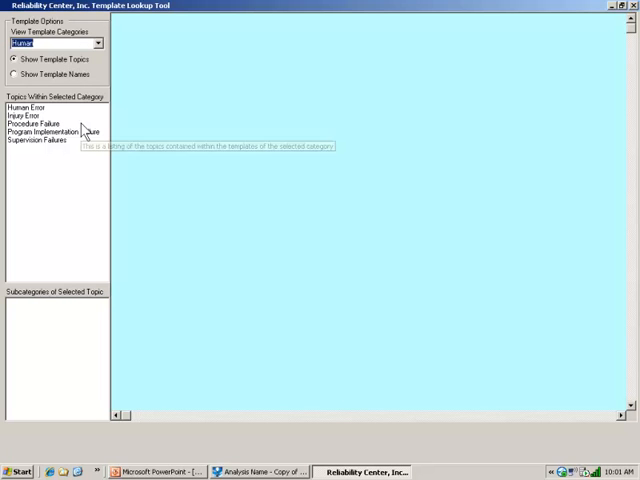
click(30, 115)
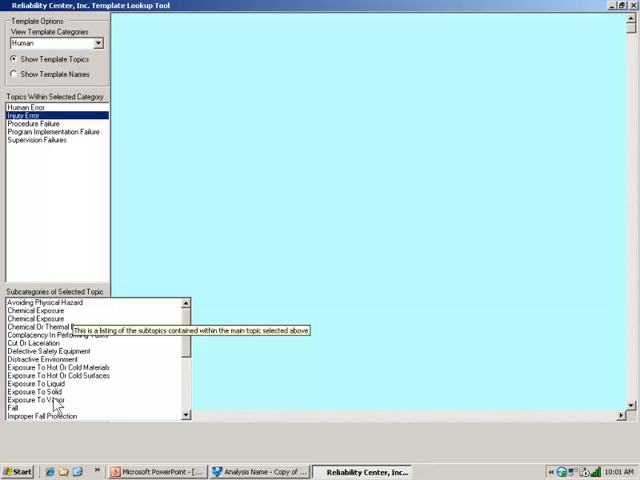
click(55, 400)
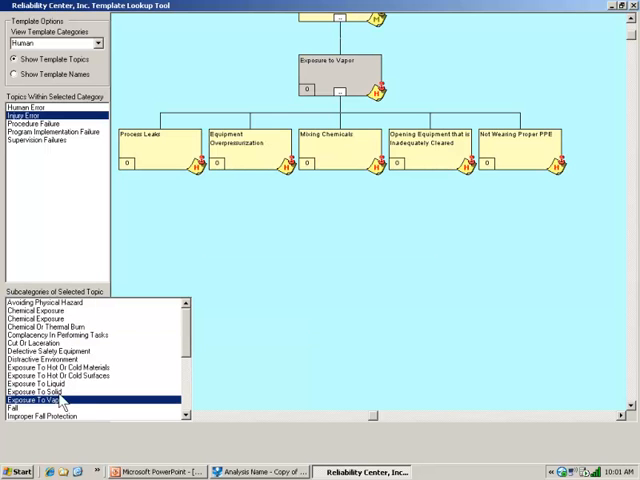
right_click(335, 90)
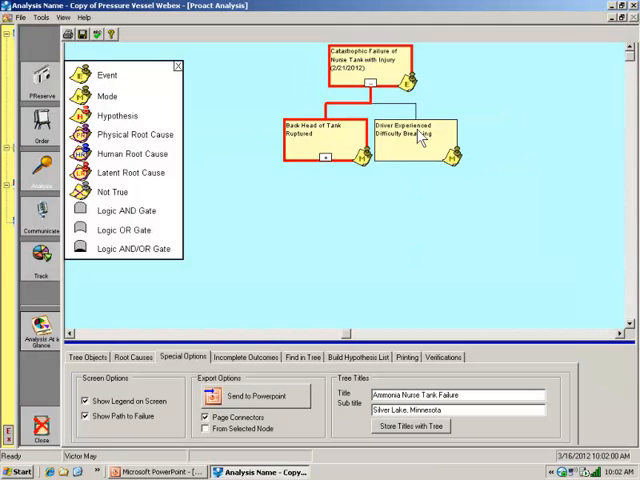
- Paste the Exposure to Vapor branch under Driver Experienced Difficulty Breathing and scroll down
right_click(418, 135)
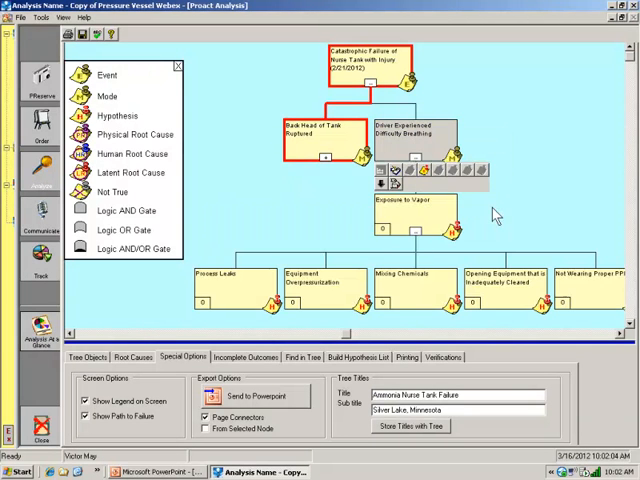
scroll(down, 3)
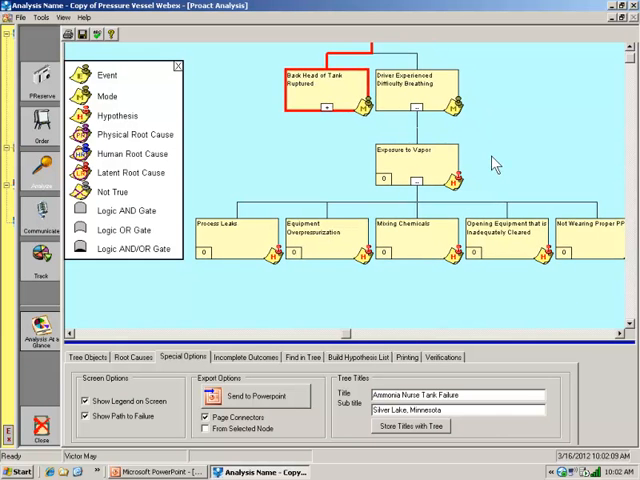
mouse_move(265, 240)
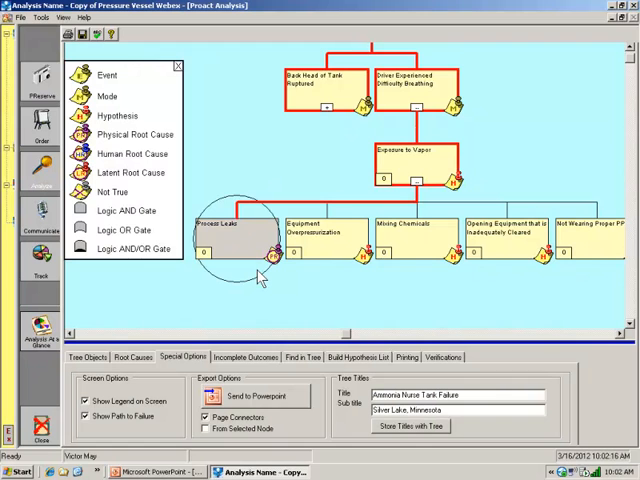
mouse_move(347, 255)
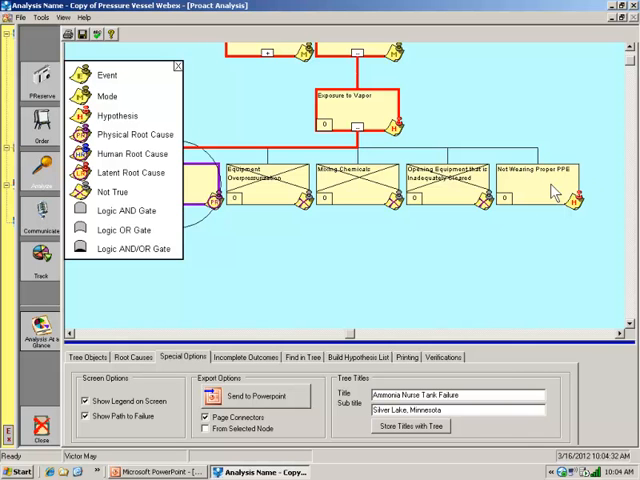
- Add PPE Not Readily Available and PPE Readily Available as hypotheses under Not Wearing Proper PPE
click(357, 357)
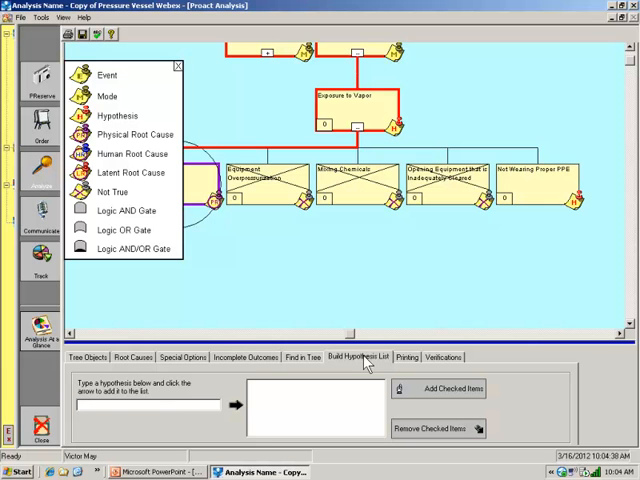
text(PPE No)
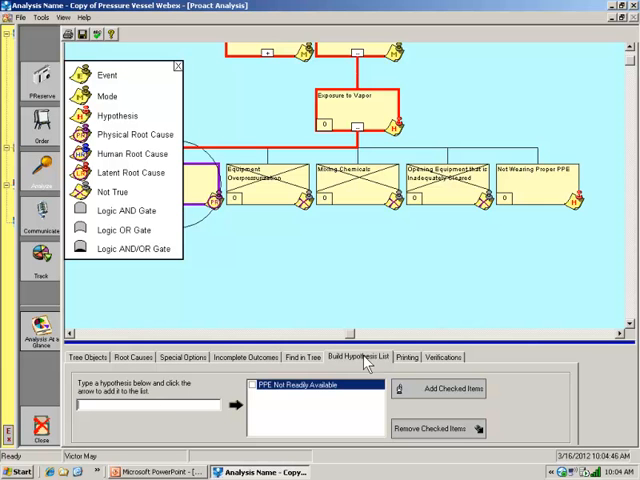
text(PPE Re)
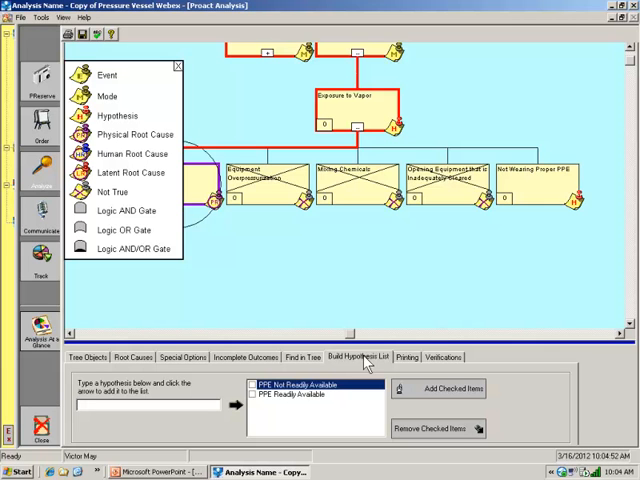
click(290, 384)
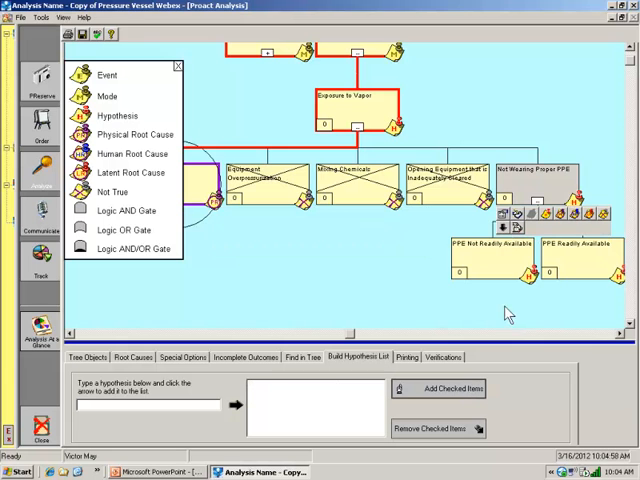
mouse_move(499, 266)
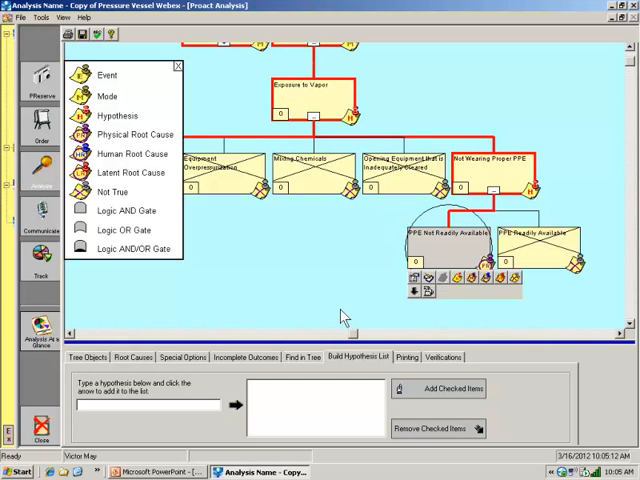
mouse_move(425, 290)
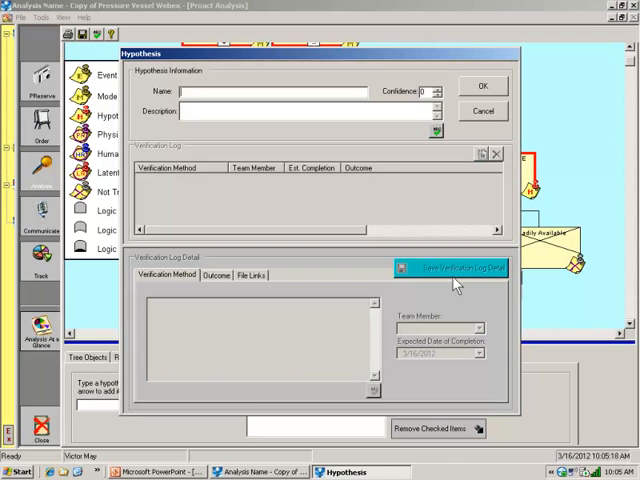
- Enter the hypothesis name 'Respirator Out of Reach of Driver' beneath PPE Not Readily Available
text(Red)
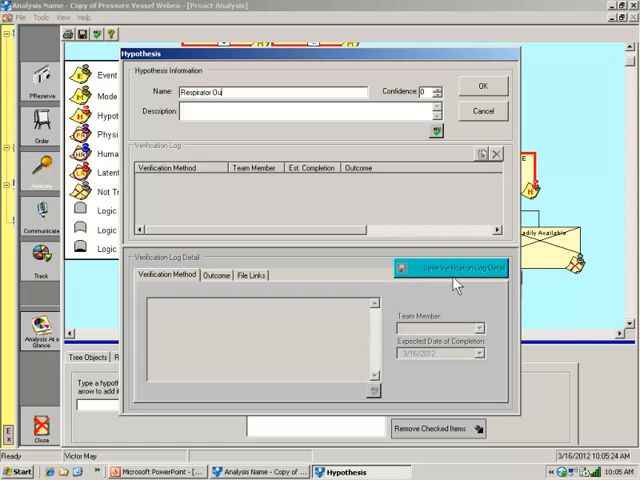
text(t of each of)
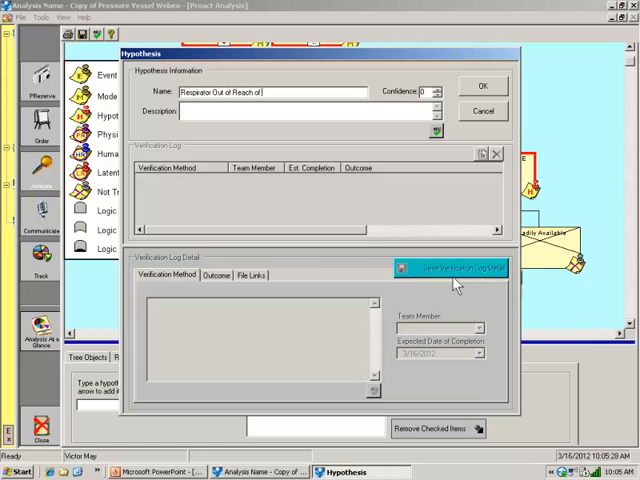
text(Driver)
click(148, 404)
text(Normal Practice is not )
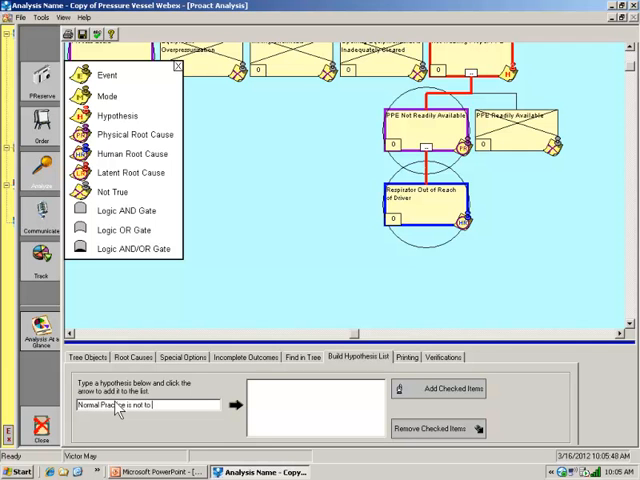
- Enter 'Normal Practice is not to Wear Respirator' and a canister-respirator-not-worn hypothesis in the list
text(to Wear Re)
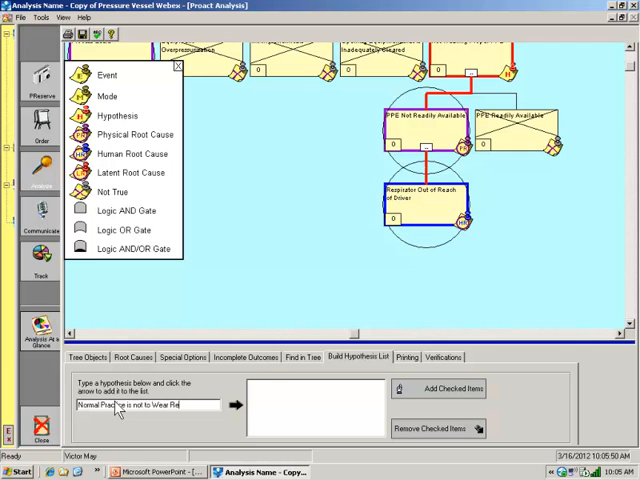
text(Respirator)
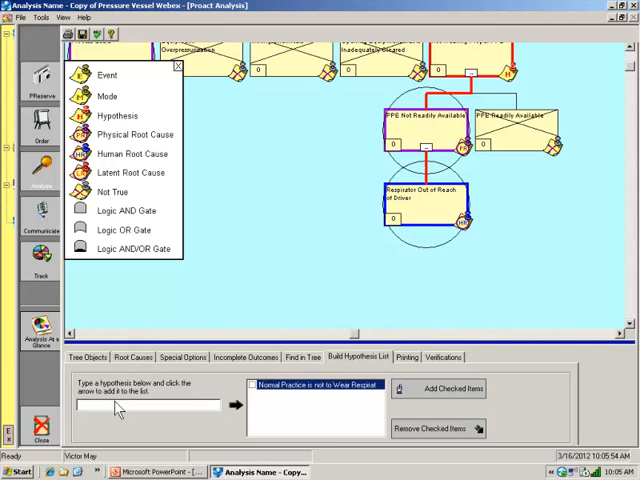
text(C4)
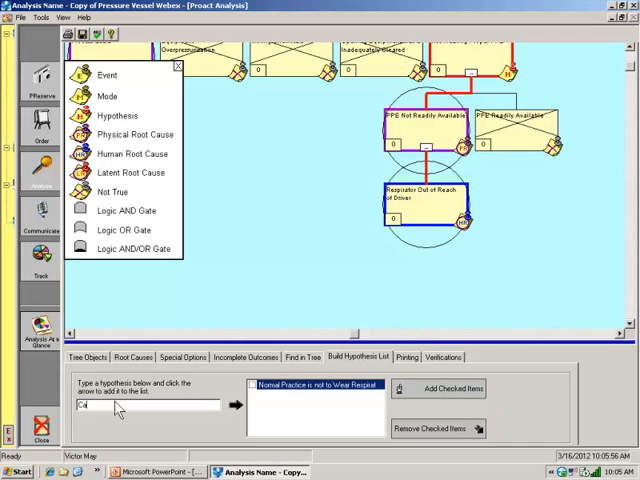
text(Canister)
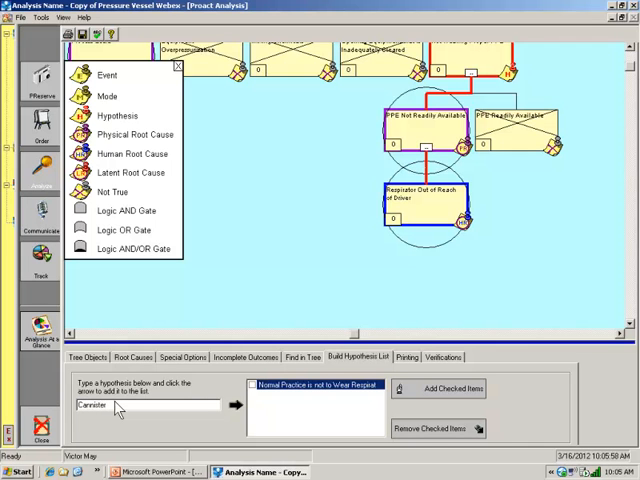
text(Rd)
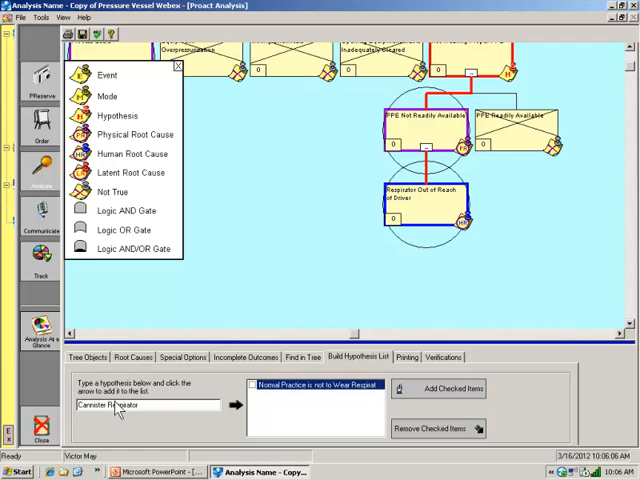
text(not Worn)
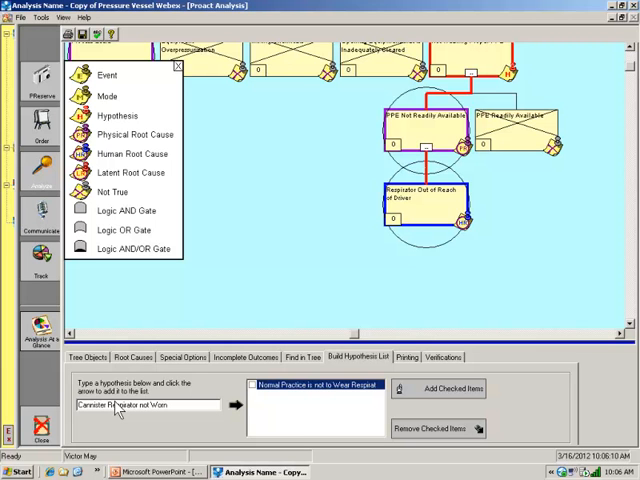
text(Due to Lim)
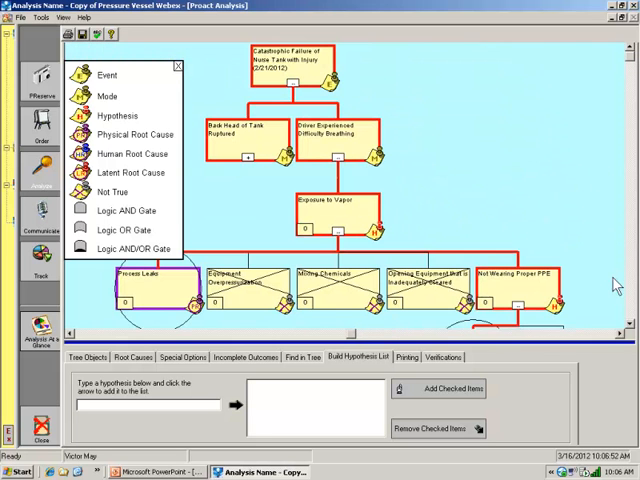
mouse_move(290, 60)
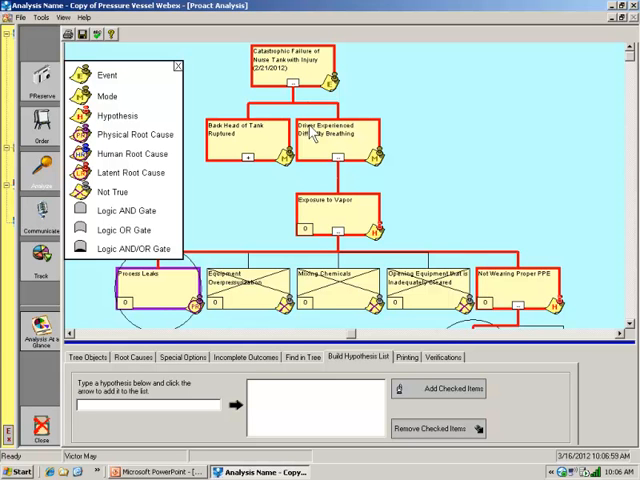
mouse_move(352, 148)
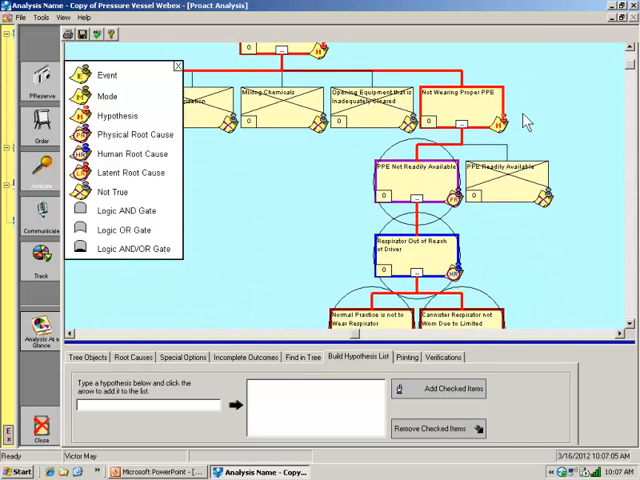
scroll(down, 3)
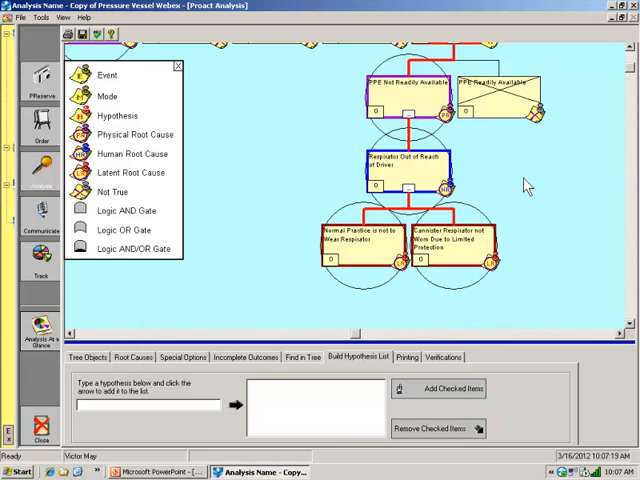
mouse_move(522, 186)
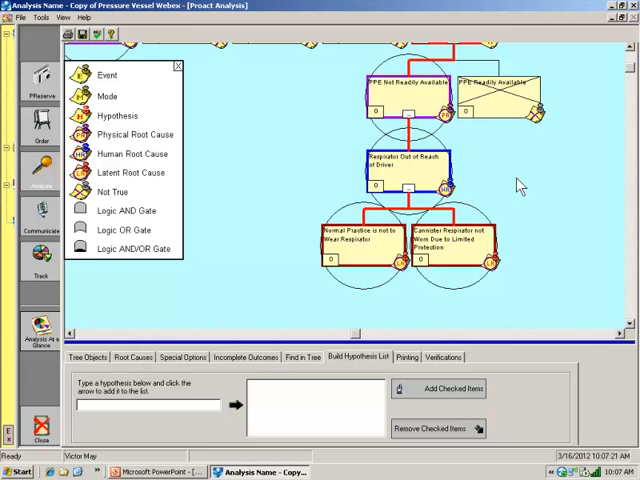